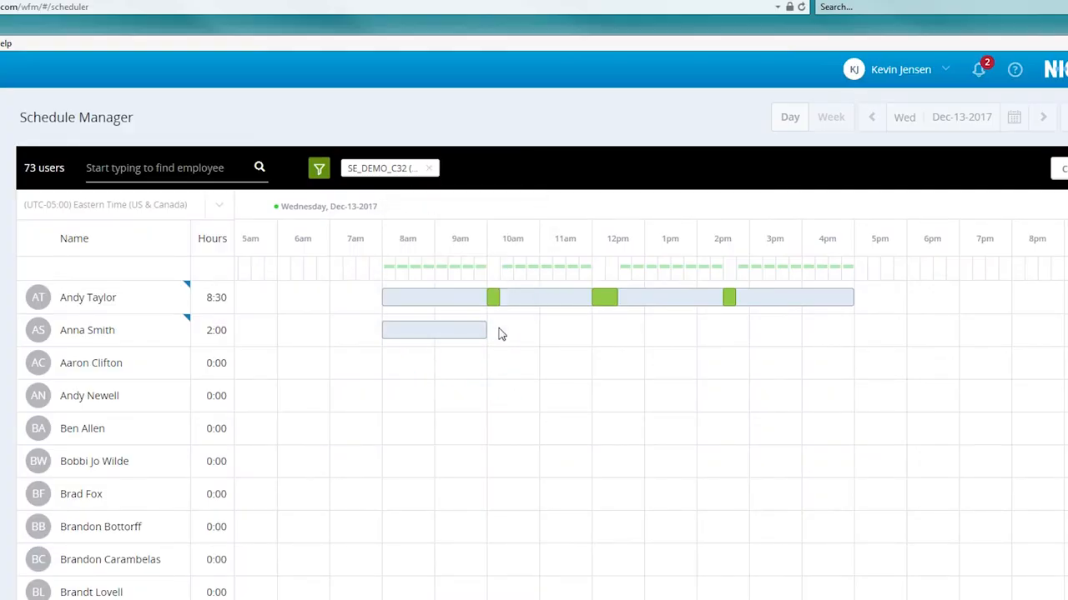
pyautogui.click(526, 298)
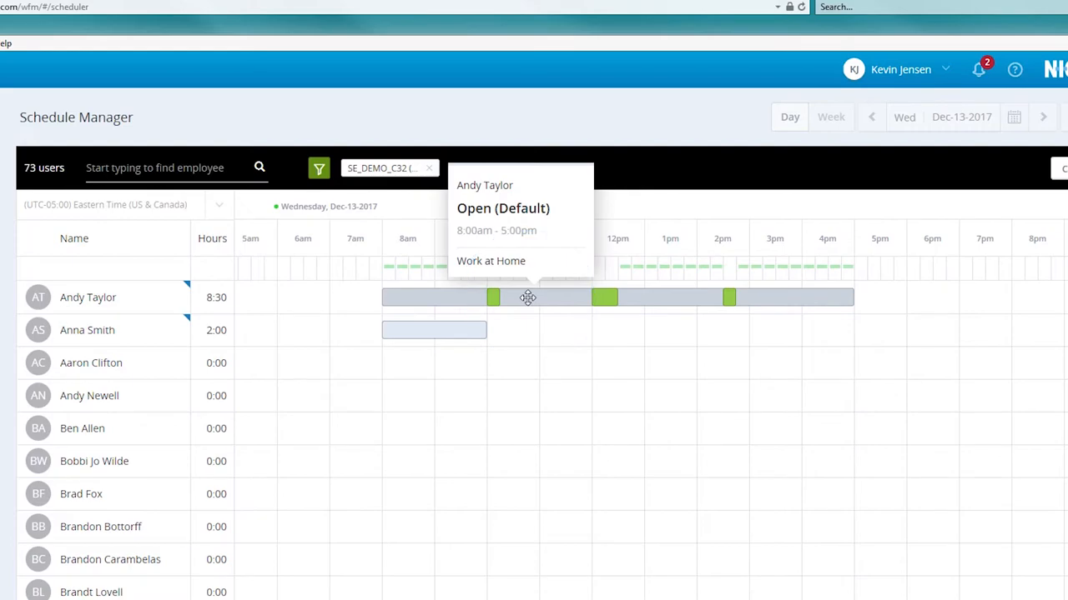